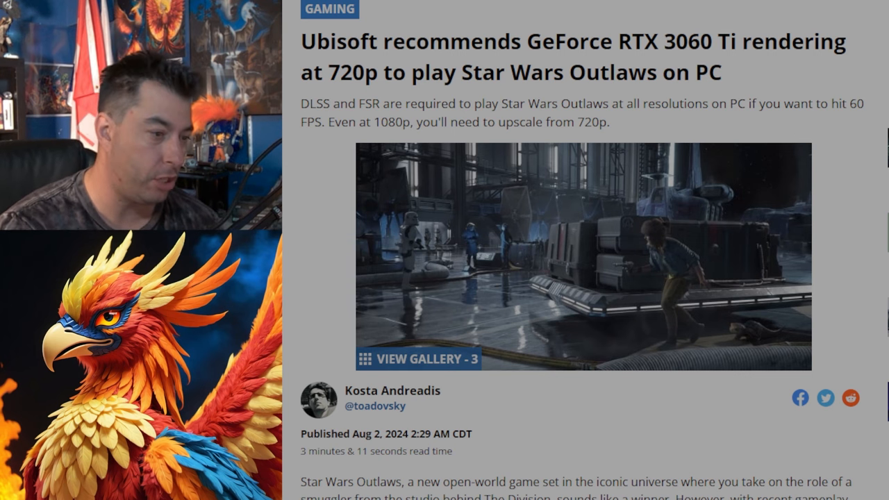
scroll(down, 3)
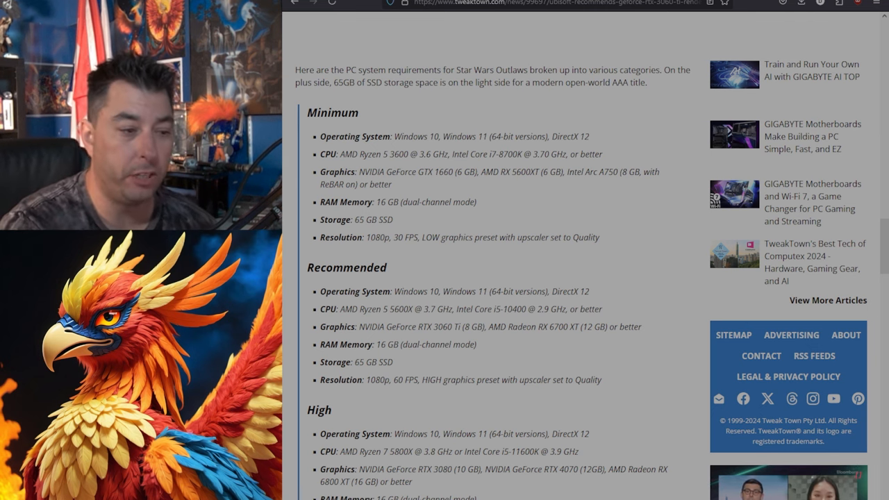
scroll(down, 3)
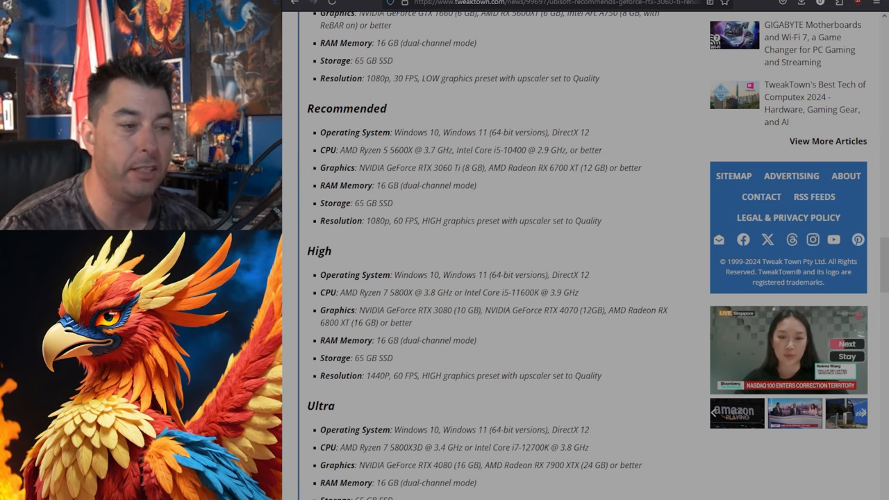
scroll(up, 3)
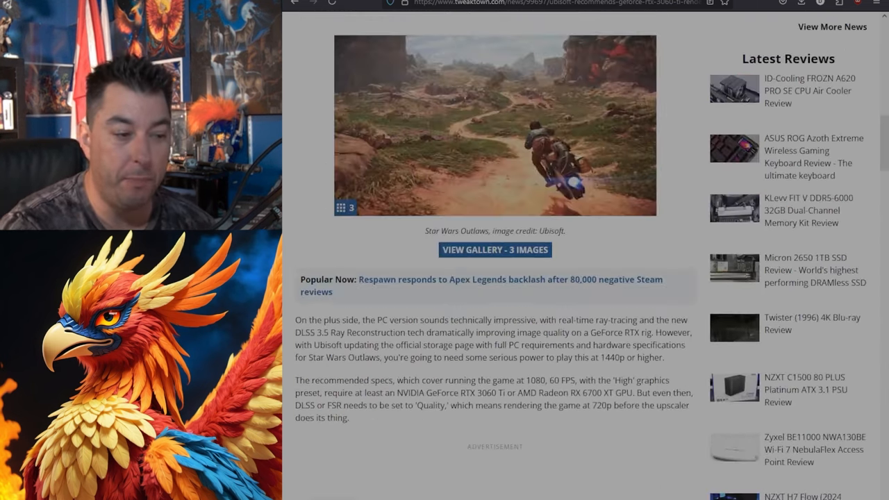
scroll(down, 3)
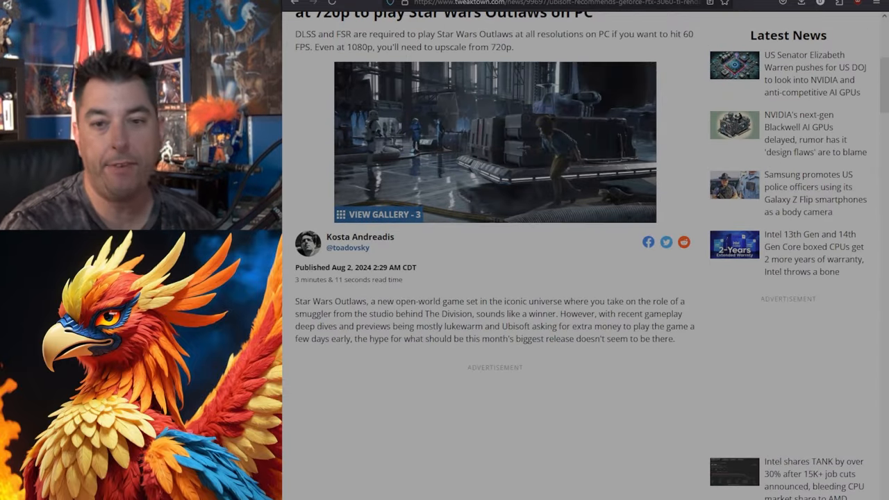
scroll(down, 3)
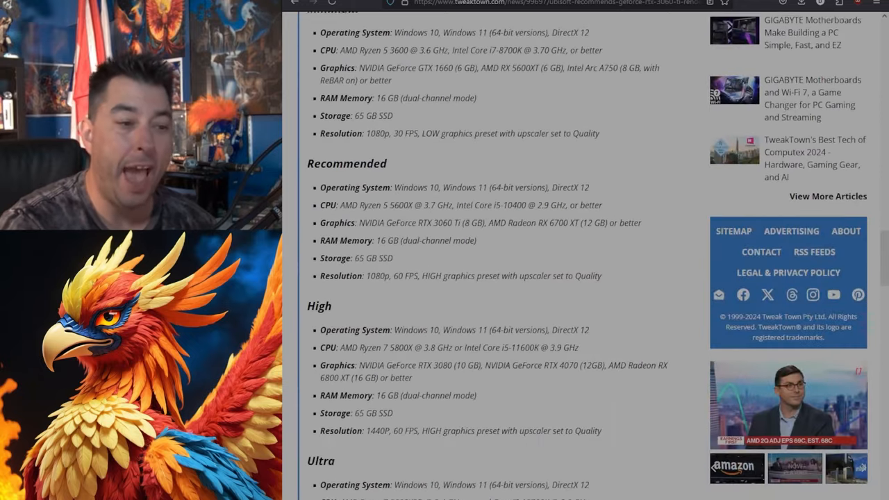
scroll(down, 3)
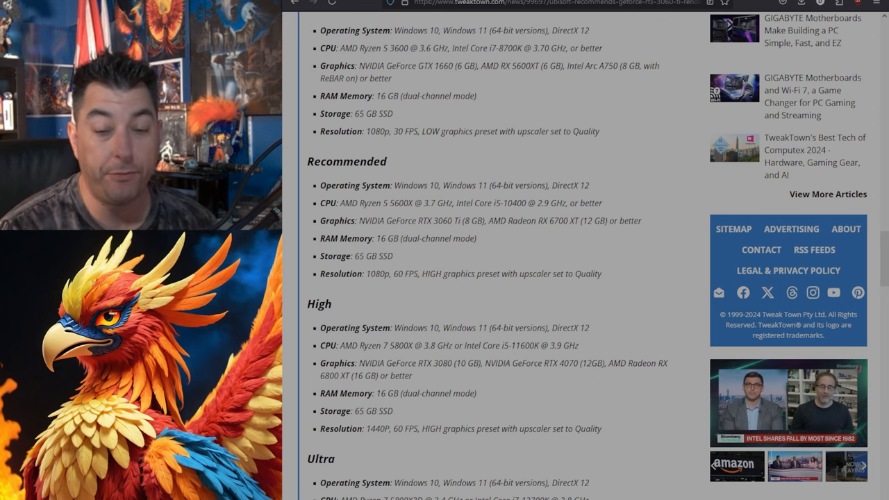
scroll(down, 3)
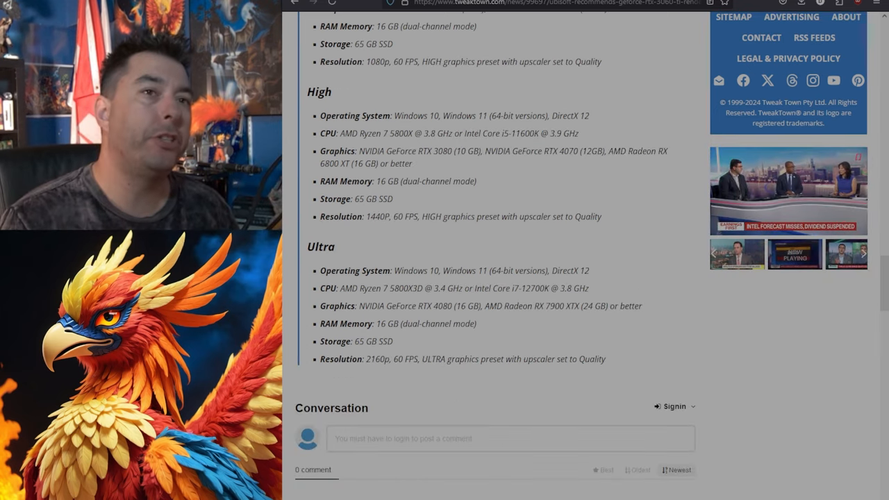